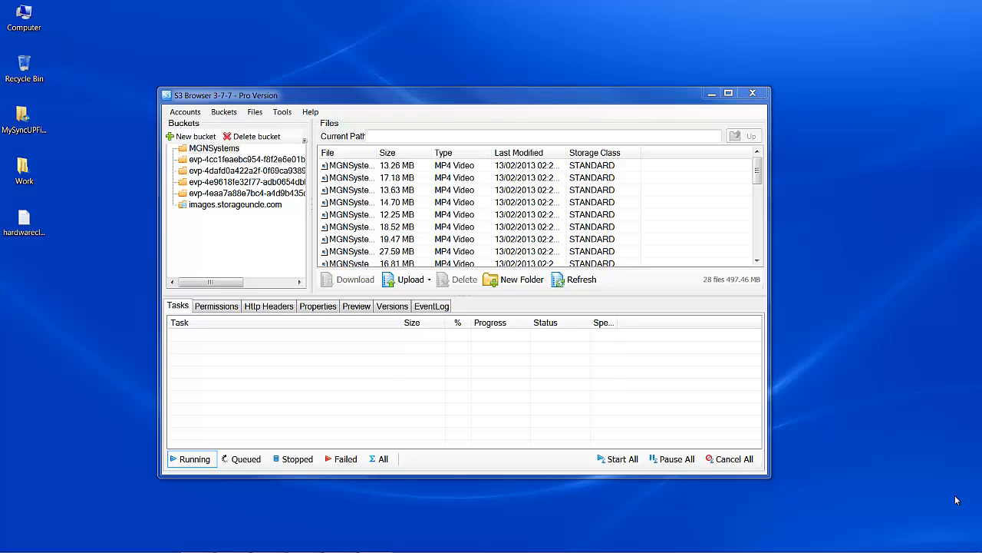
pyautogui.moveTo(284, 104)
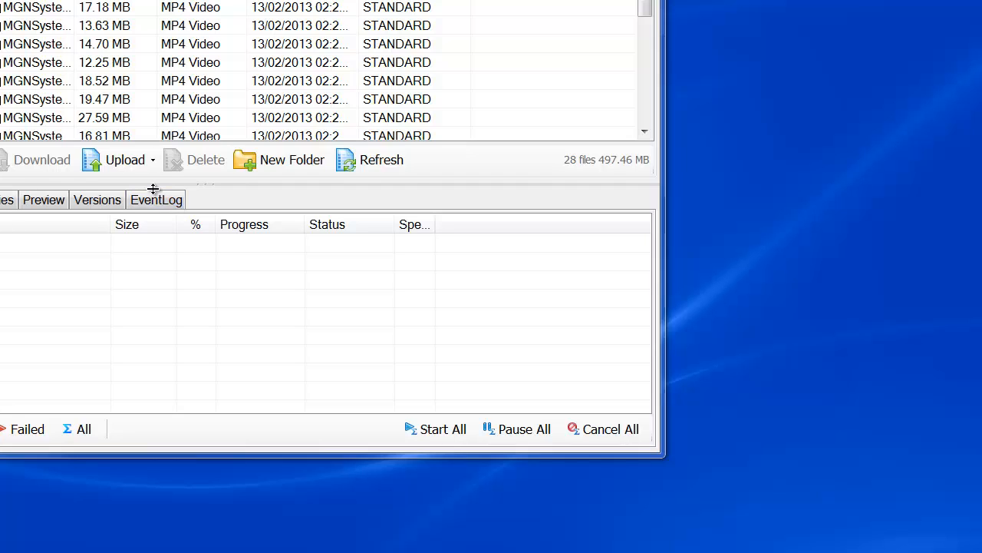
pyautogui.moveTo(140, 182)
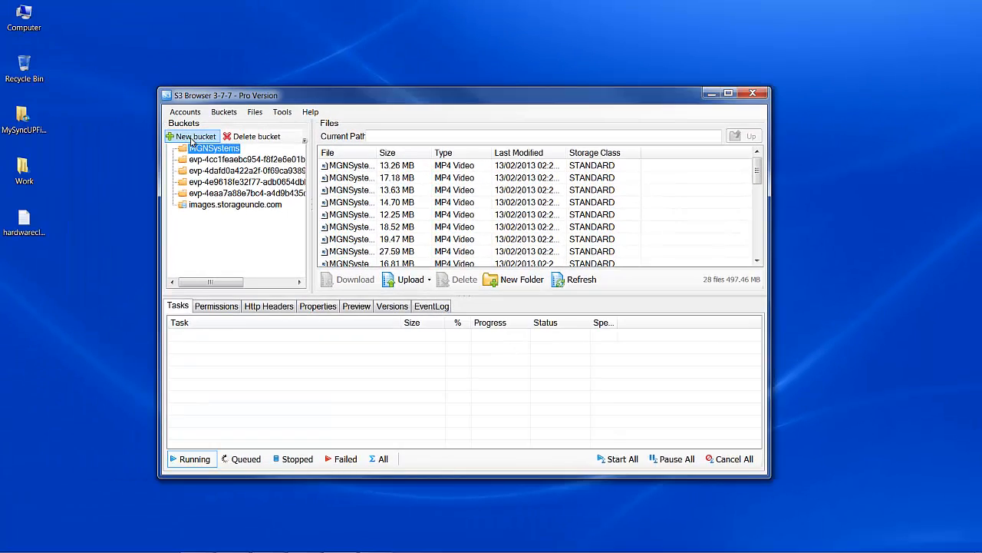
# Step: Create a new bucket named VideoTrainingComplete, keeping the US Standard region
pyautogui.click(195, 135)
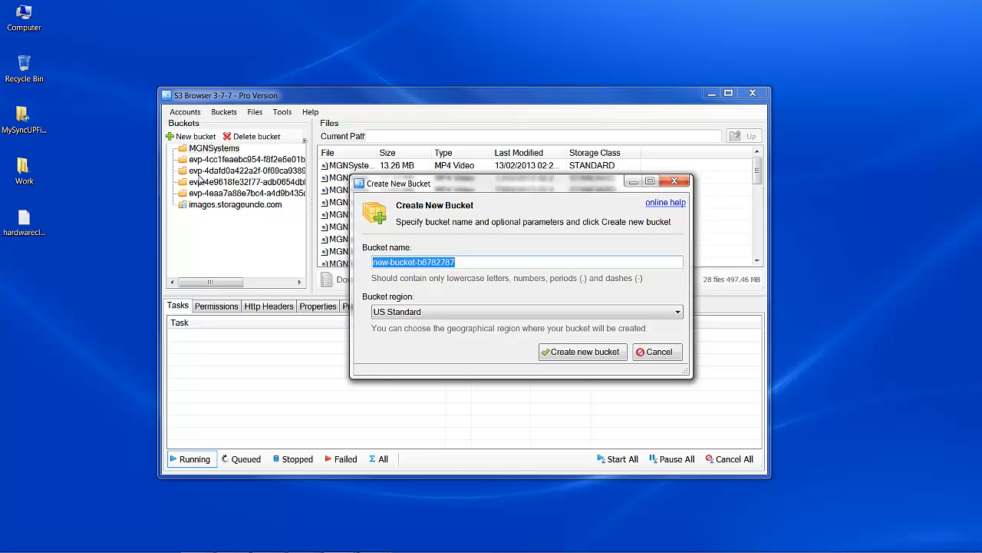
pyautogui.write('Video')
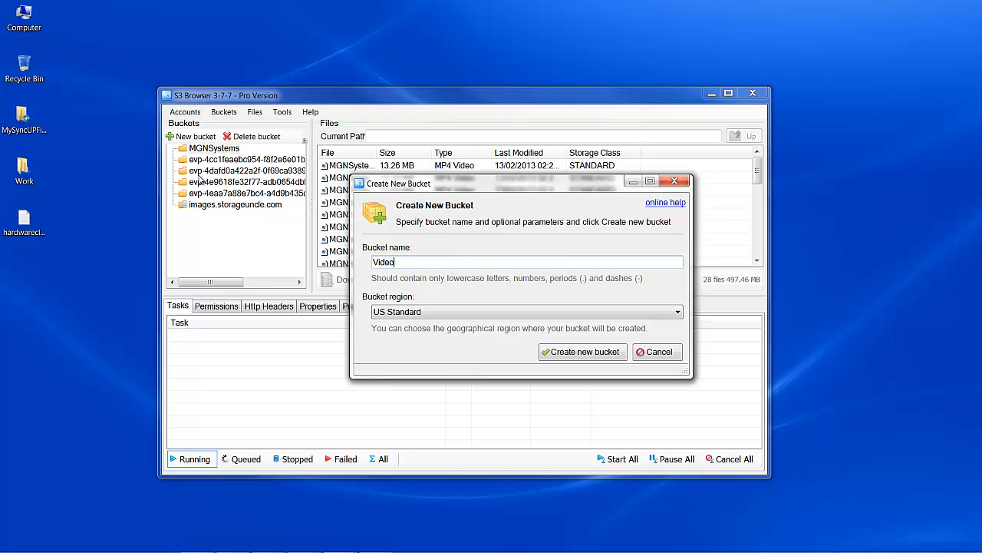
pyautogui.write('T')
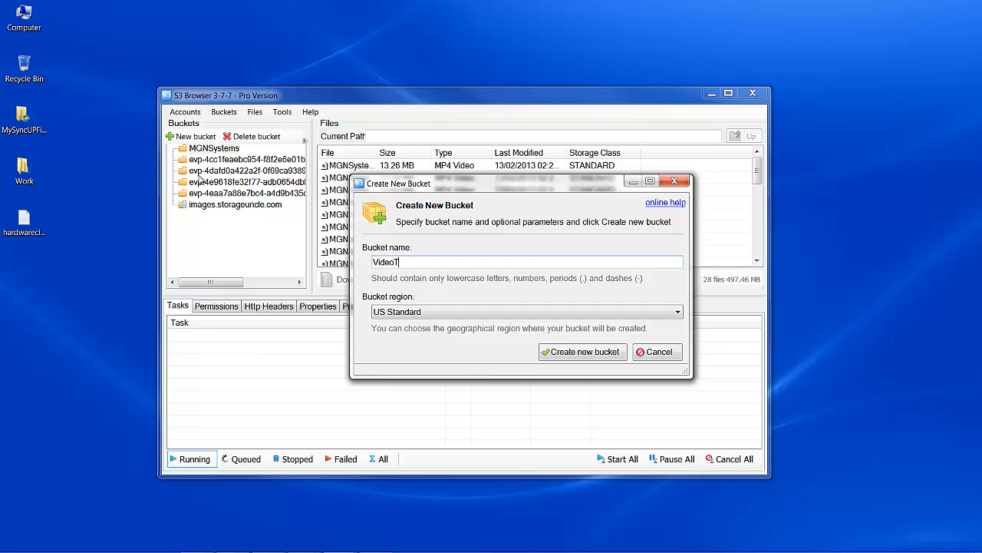
pyautogui.write('rainin')
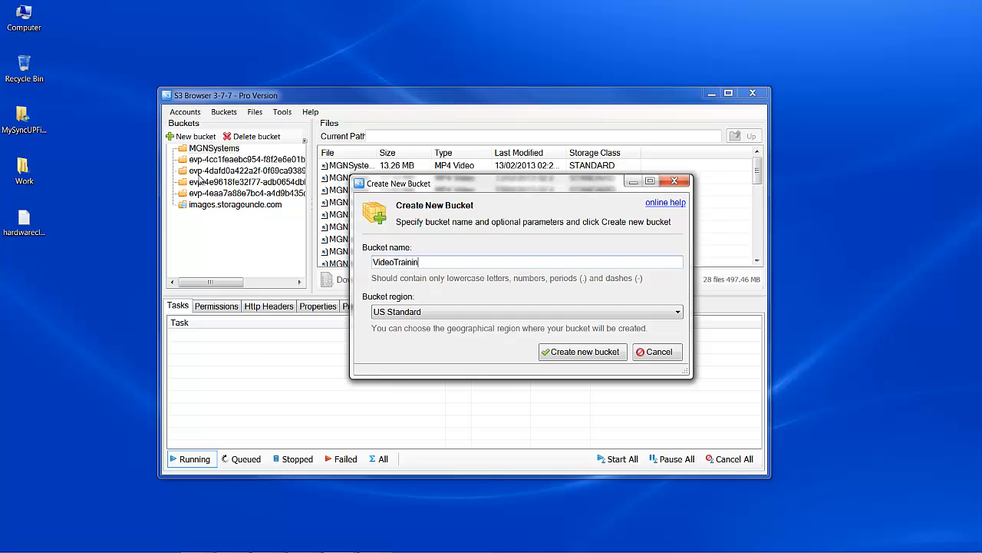
pyautogui.write('gCo')
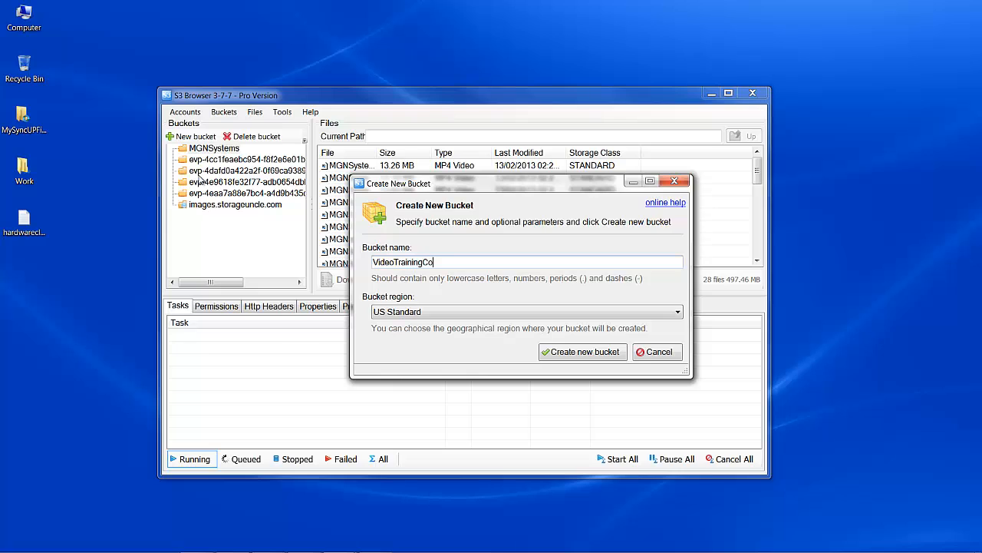
pyautogui.write('mpl')
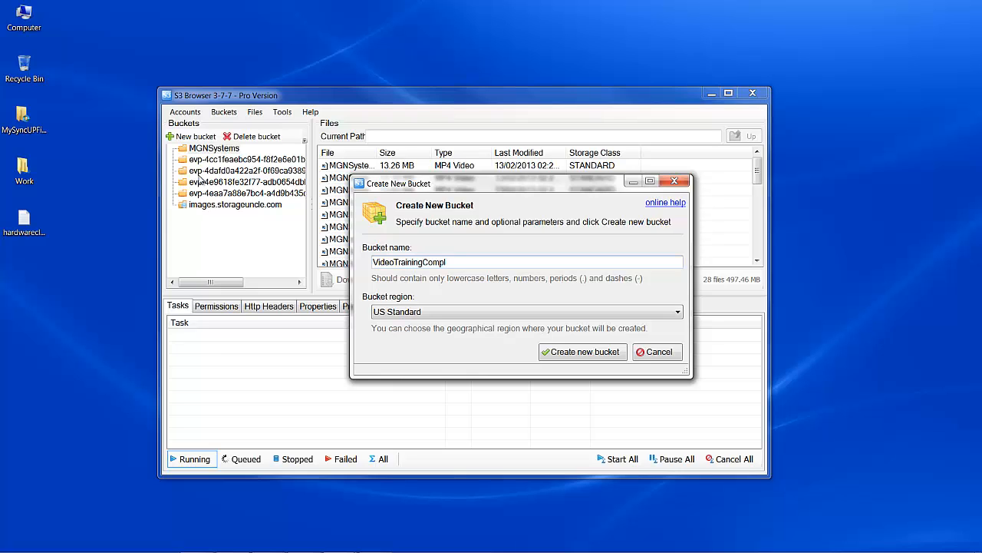
pyautogui.write('ete')
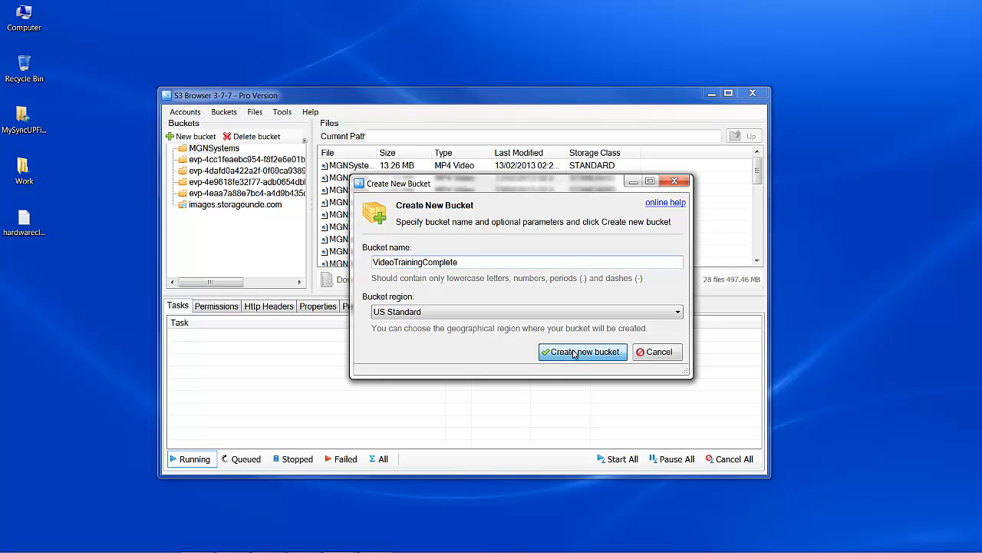
pyautogui.click(582, 352)
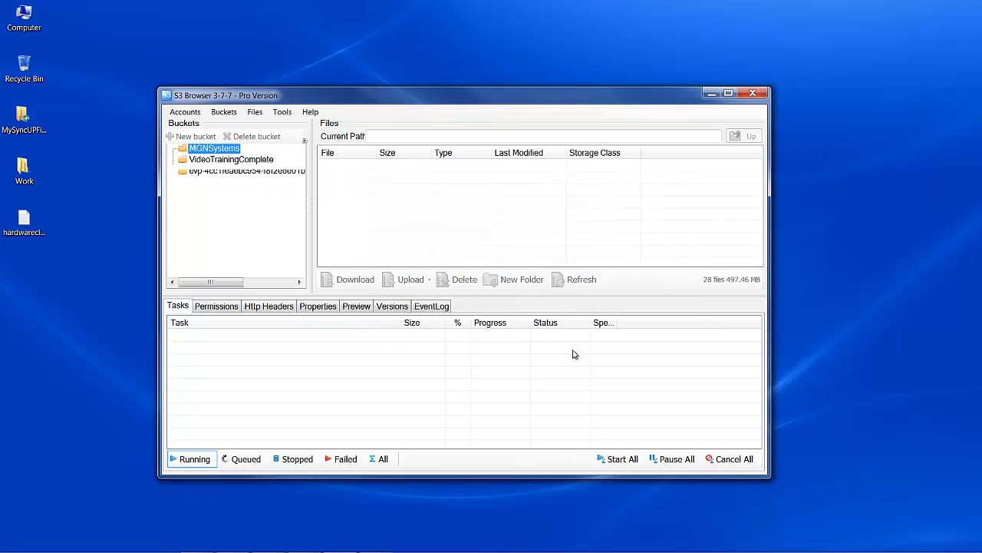
pyautogui.click(215, 147)
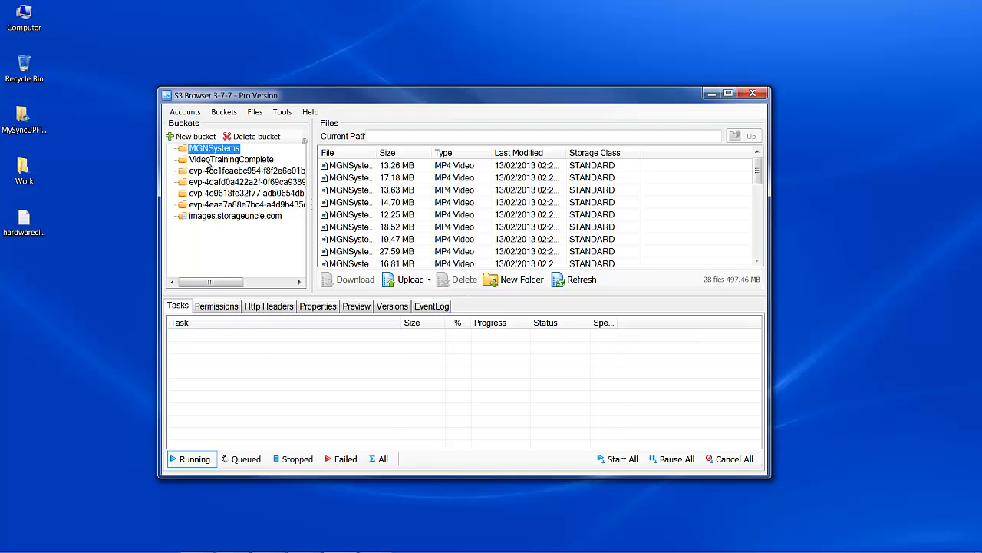
# Step: Upload the three VideoTrainingComplete video files into the VideoTrainingComplete bucket
pyautogui.click(230, 158)
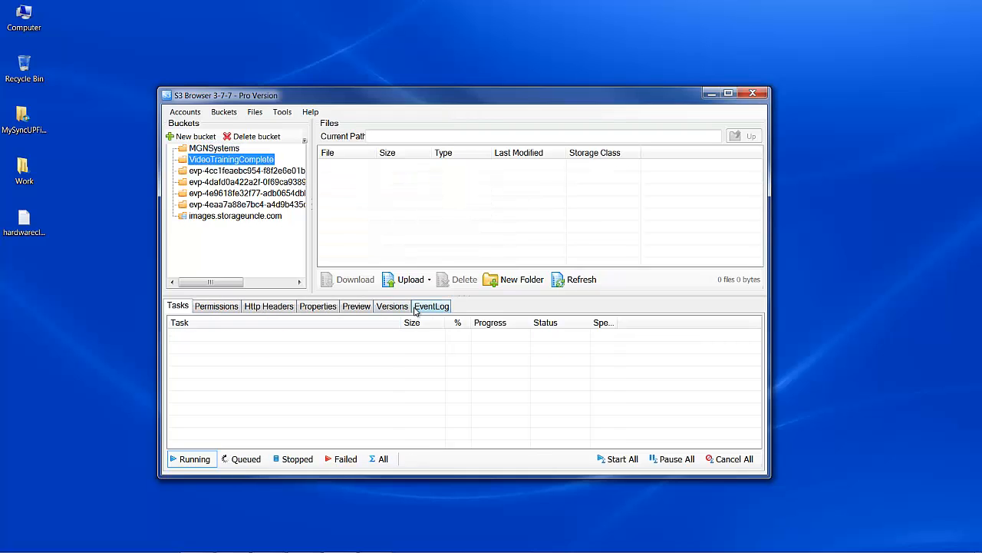
pyautogui.click(410, 280)
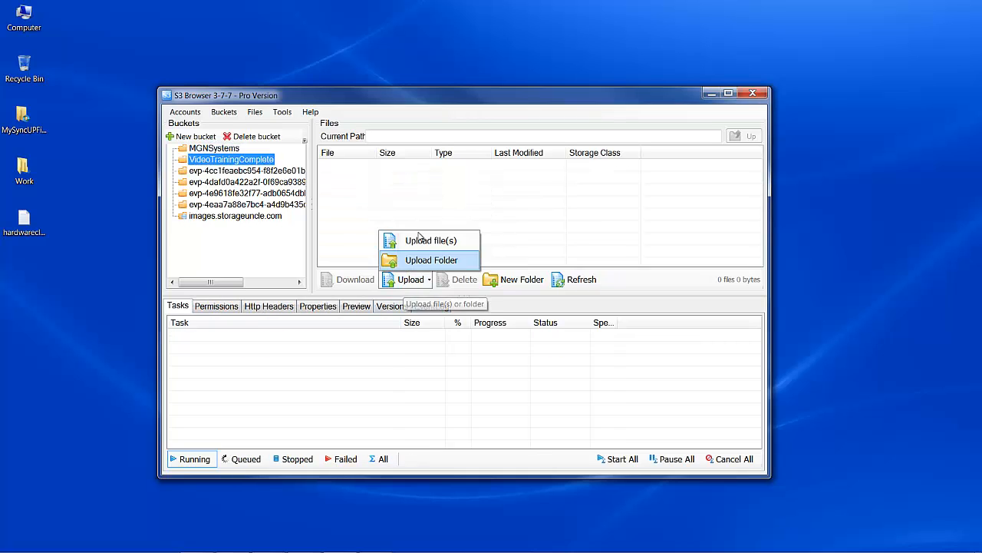
pyautogui.click(430, 239)
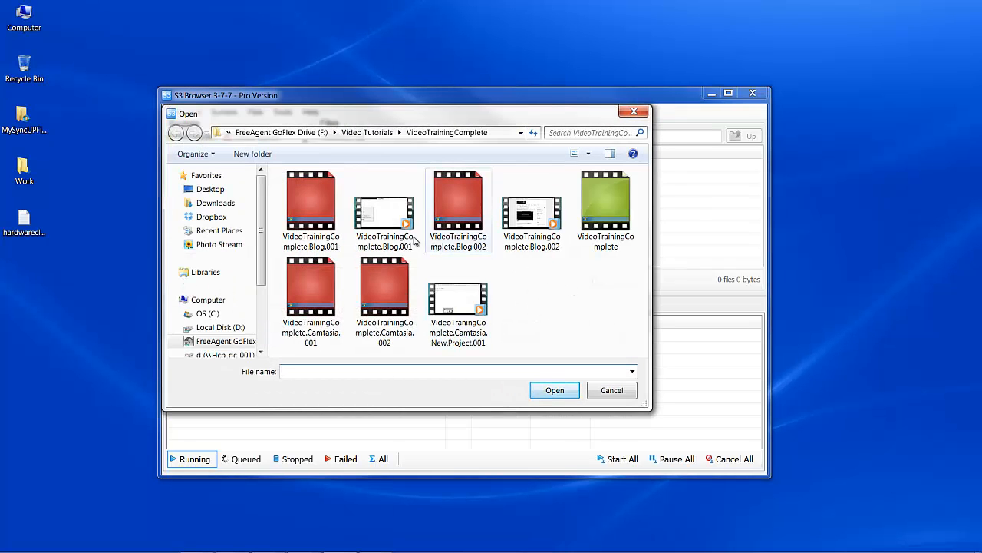
pyautogui.click(384, 207)
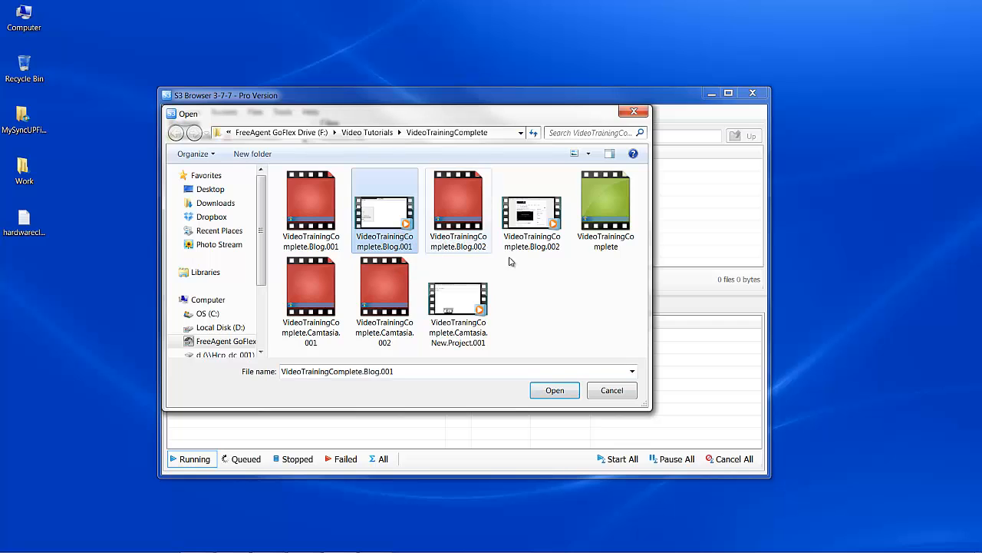
pyautogui.click(457, 299)
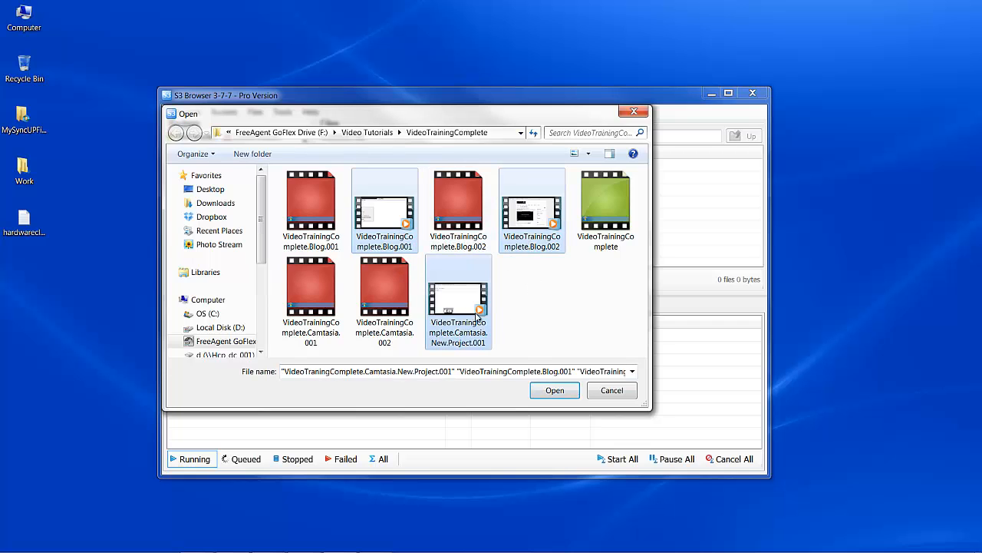
pyautogui.click(554, 390)
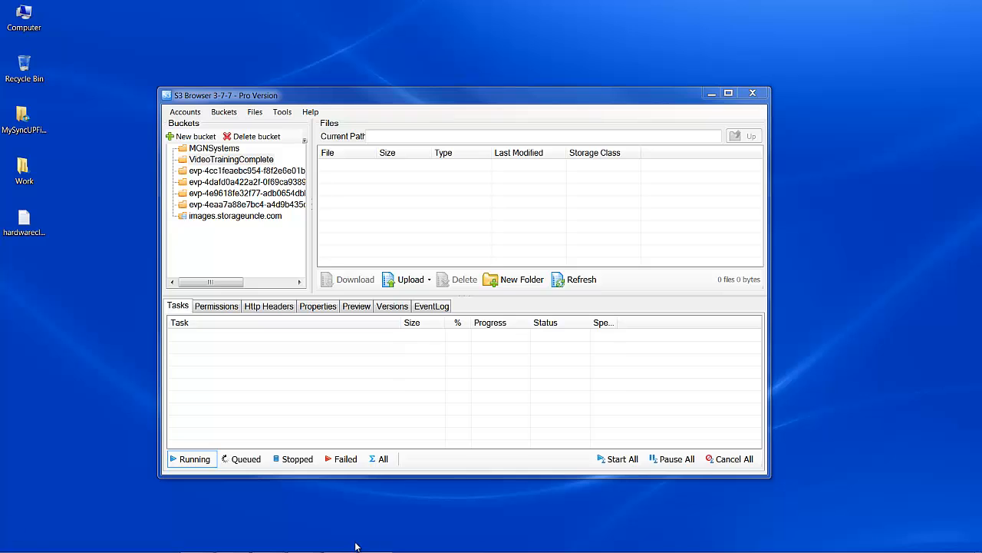
pyautogui.moveTo(237, 164)
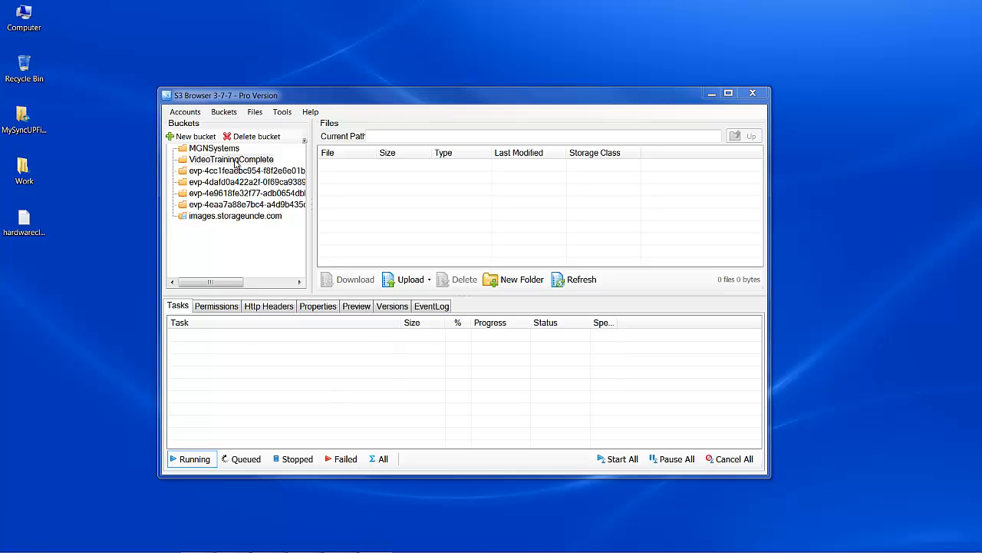
# Step: Show the Permissions view for the VideoTrainingComplete bucket
pyautogui.click(230, 158)
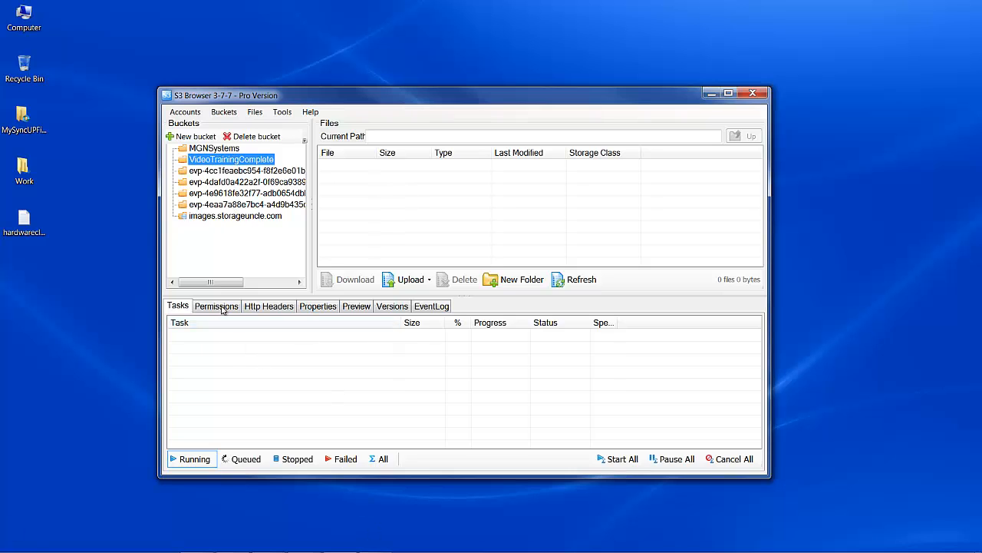
pyautogui.click(216, 305)
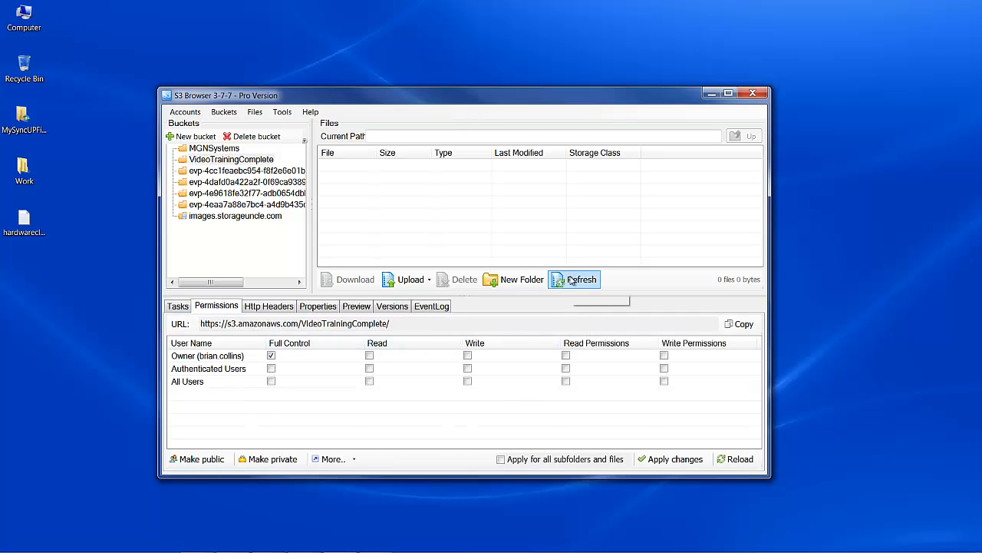
# Step: Refresh the file list and grant Authenticated Users Read on the Blog.001, Blog.002 and Camtasia videos
pyautogui.click(574, 279)
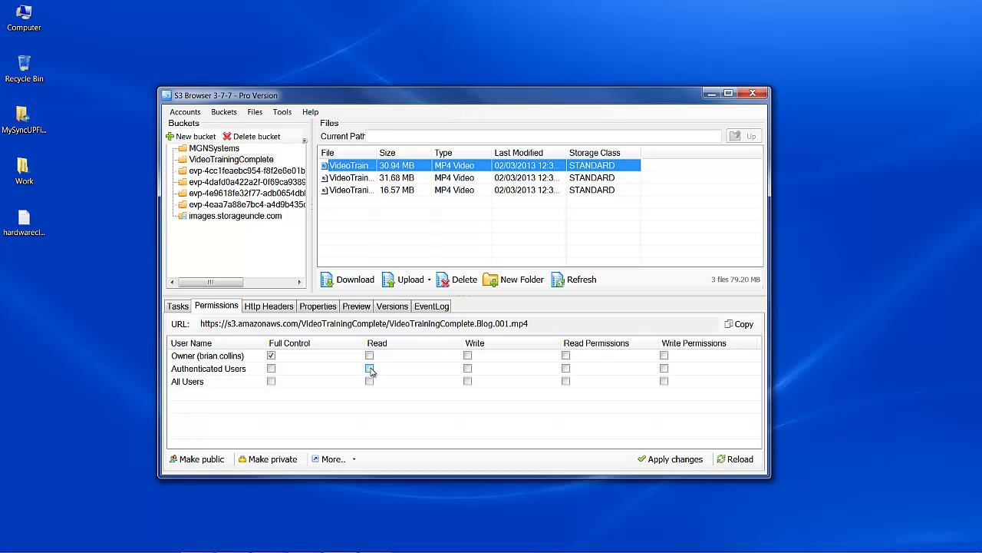
pyautogui.click(369, 368)
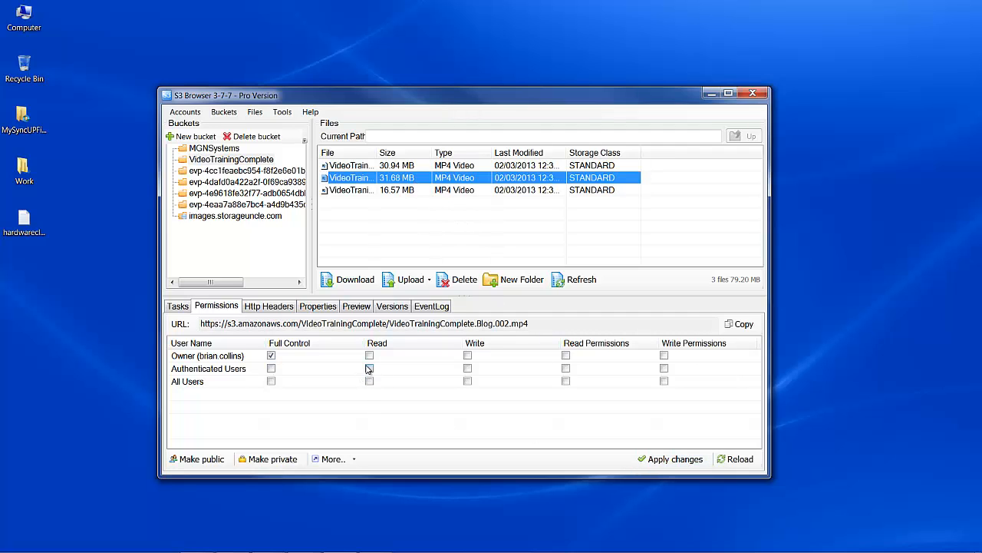
pyautogui.click(369, 368)
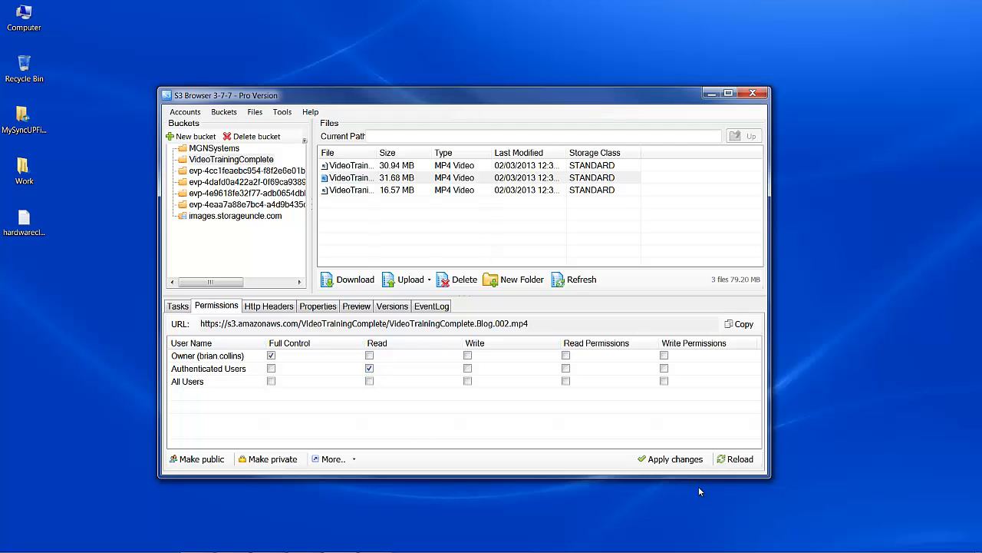
pyautogui.click(670, 459)
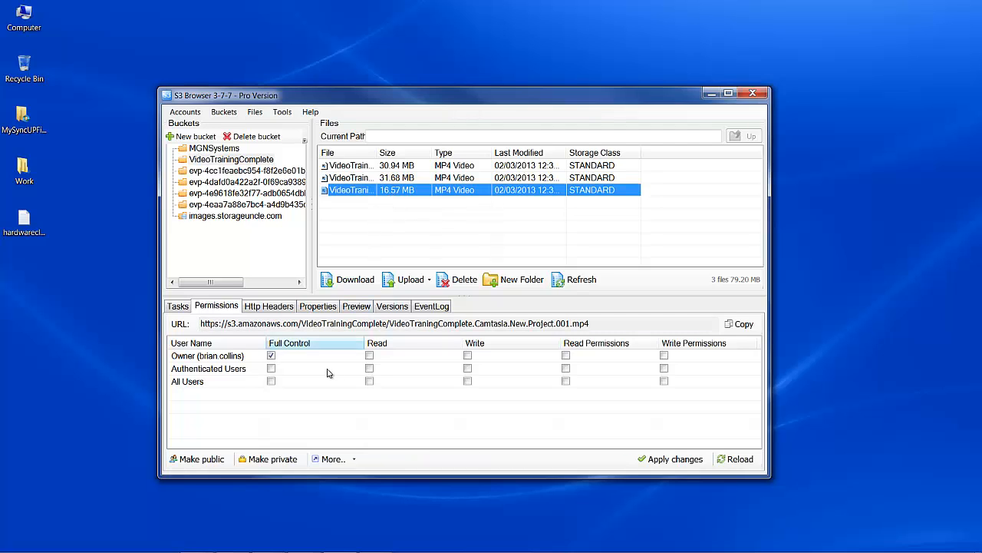
pyautogui.click(369, 368)
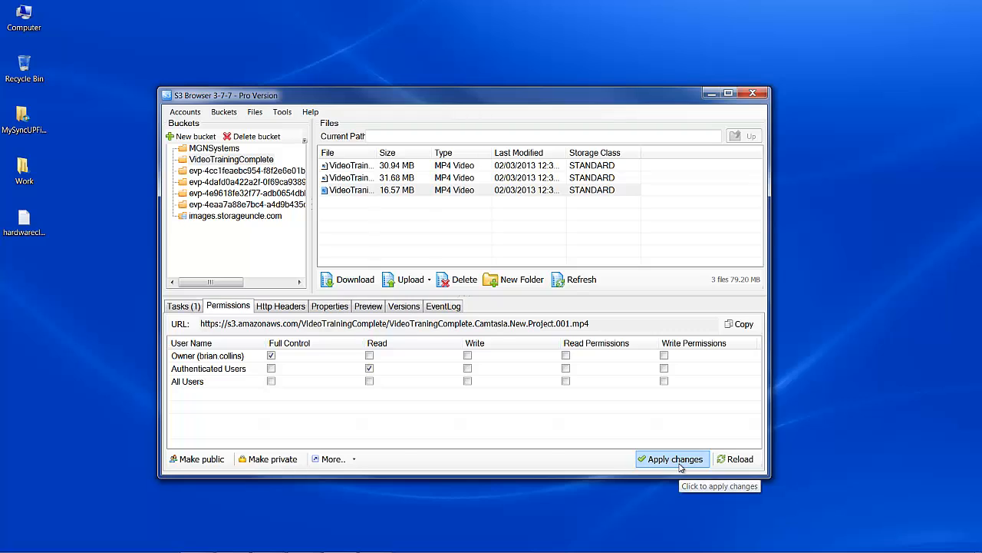
# Step: Apply the Read permission on the Camtasia video and select its full S3 URL for copying
pyautogui.click(672, 458)
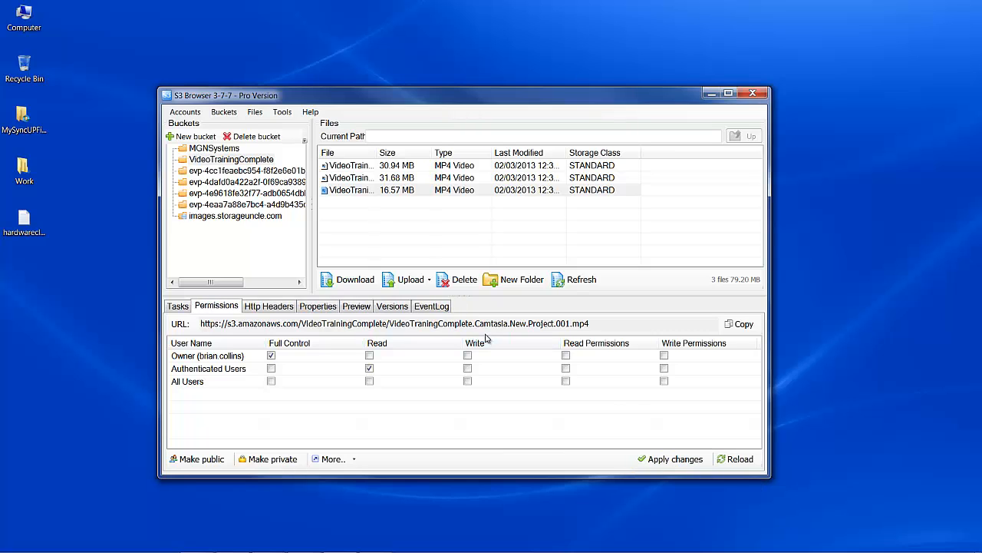
pyautogui.click(461, 323)
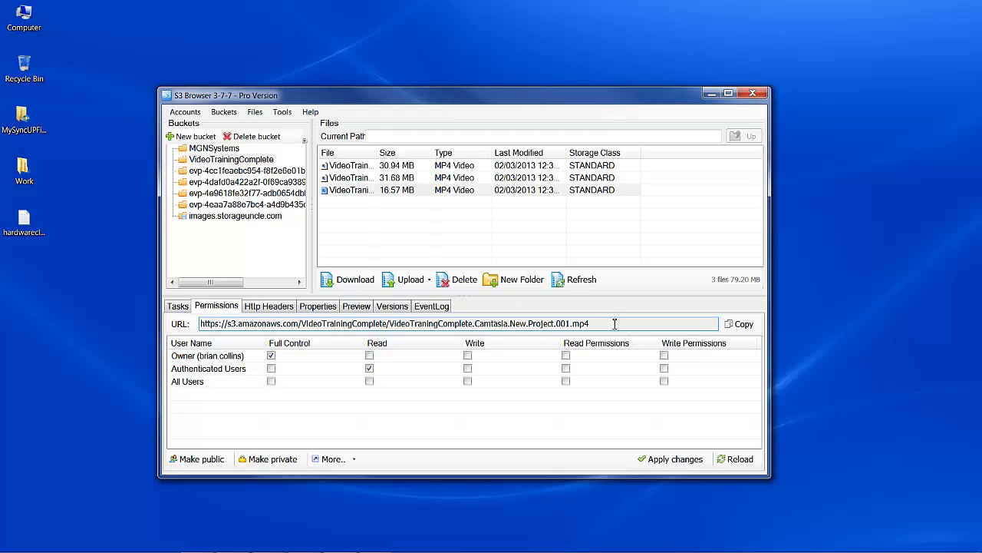
pyautogui.doubleClick(549, 323)
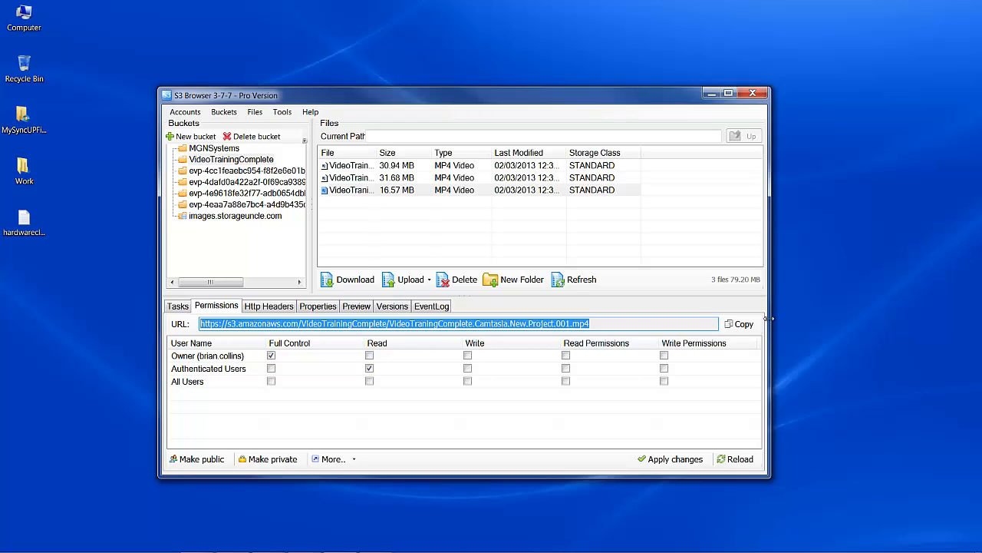
pyautogui.moveTo(743, 322)
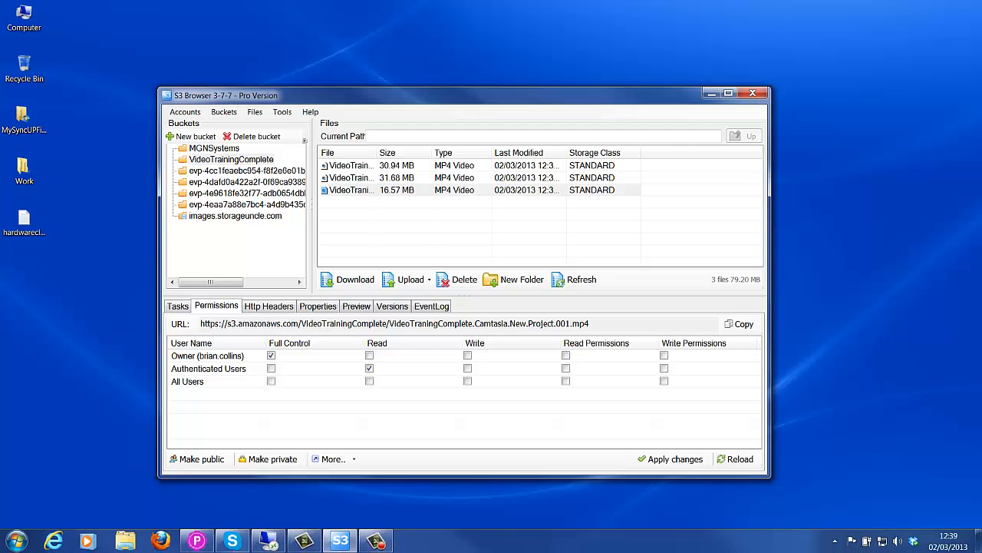
pyautogui.moveTo(160, 540)
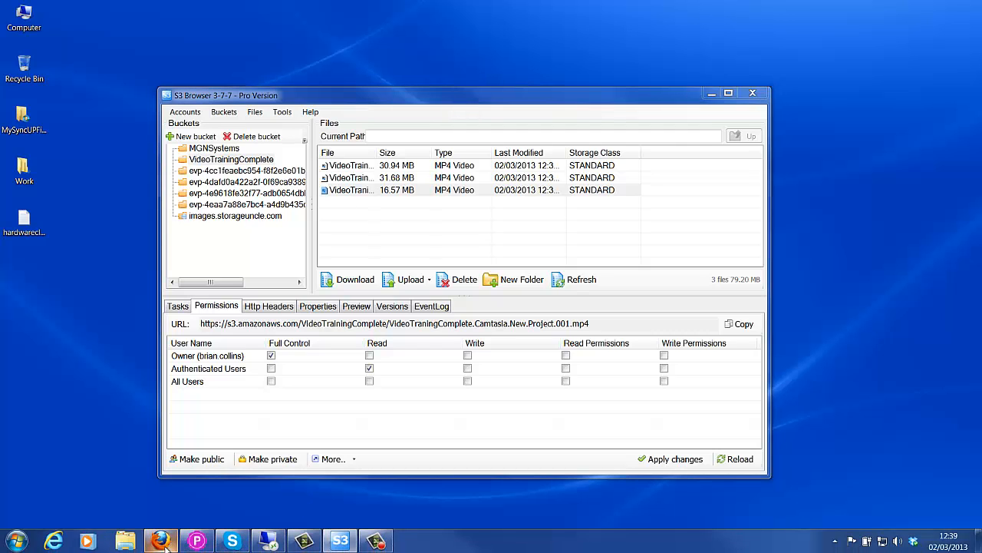
# Step: Launch Firefox and reach the VideoMarketingComplete WordPress login page via the bookmarks
pyautogui.click(159, 540)
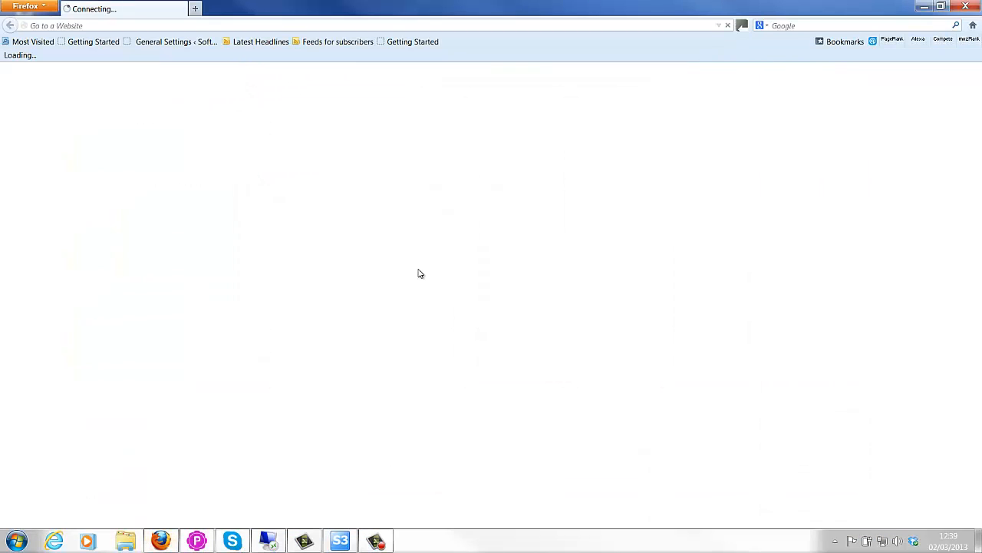
pyautogui.click(839, 41)
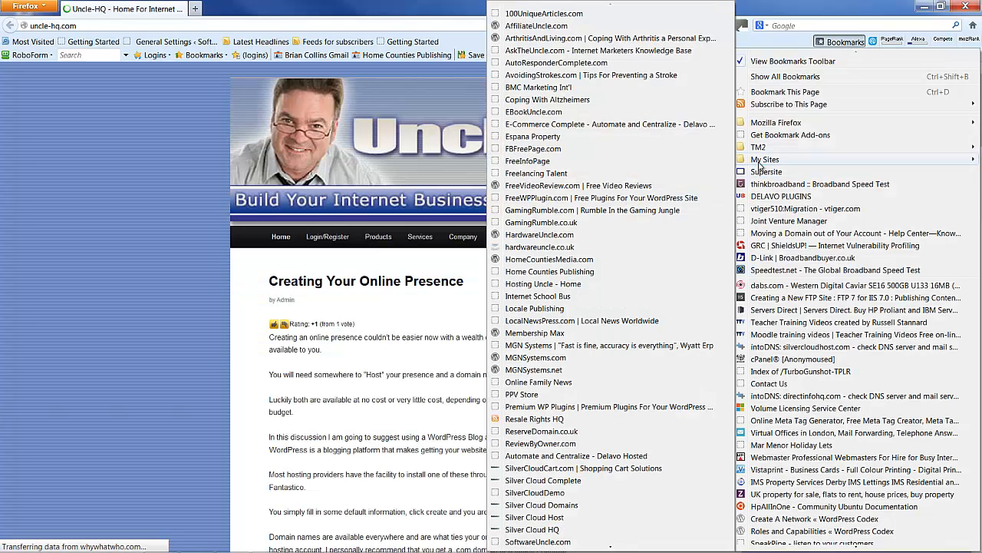
pyautogui.scroll(-3)
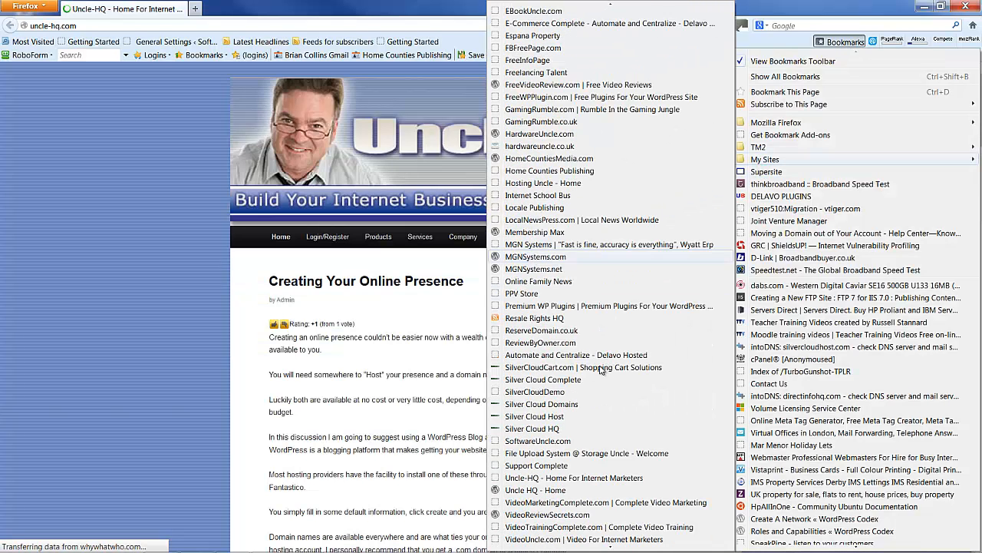
pyautogui.scroll(-3)
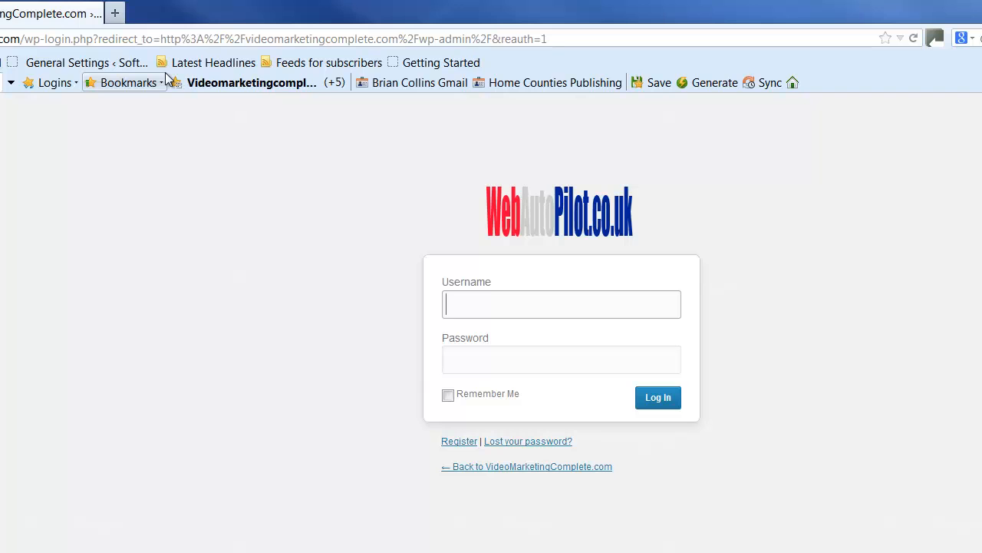
# Step: Log in as admin using the RoboForm WP Admin passcard and master password
pyautogui.click(252, 83)
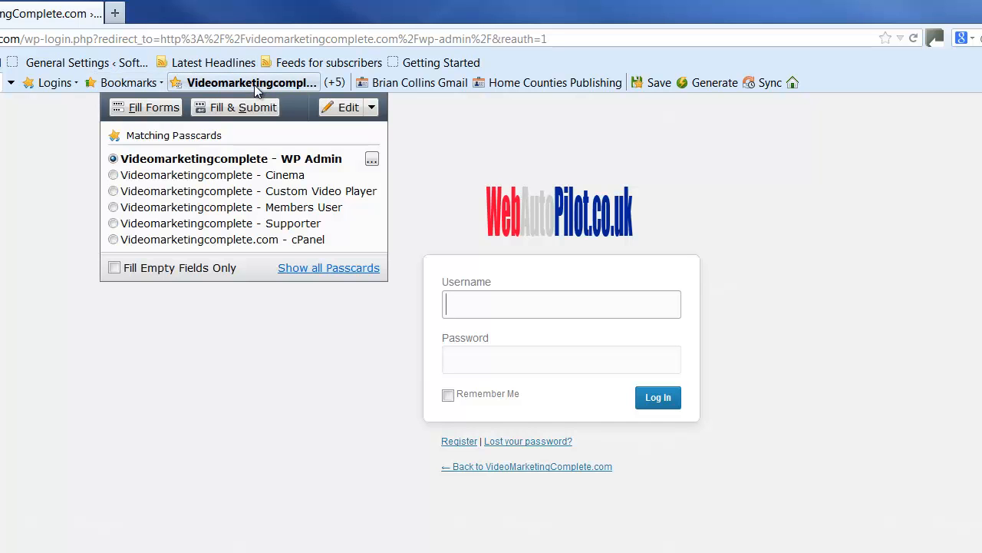
pyautogui.click(243, 108)
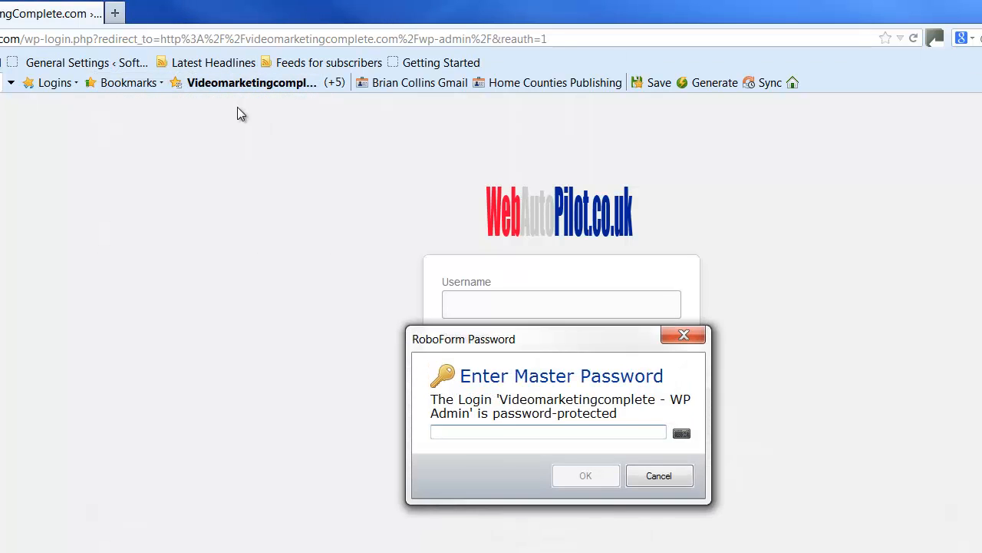
pyautogui.write('••')
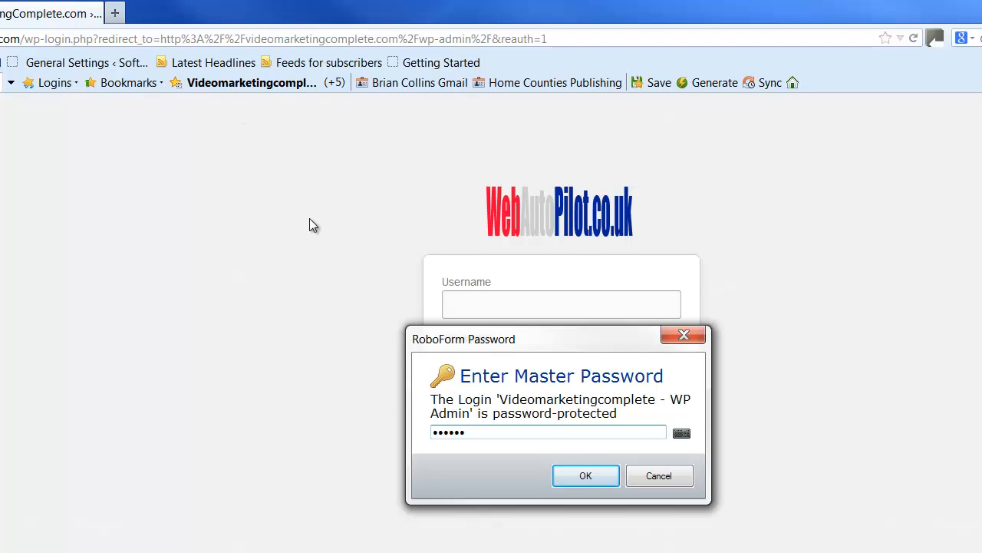
pyautogui.click(587, 476)
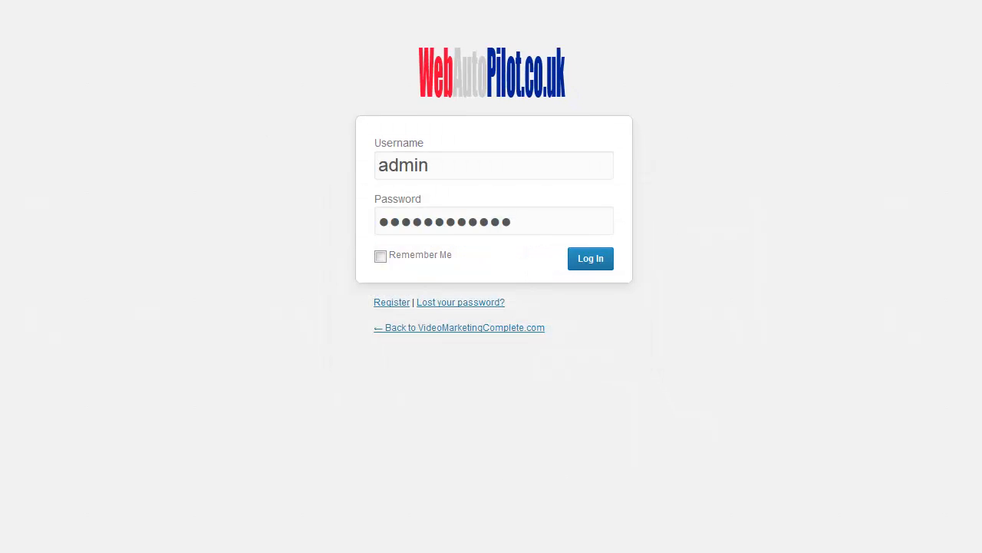
pyautogui.click(590, 258)
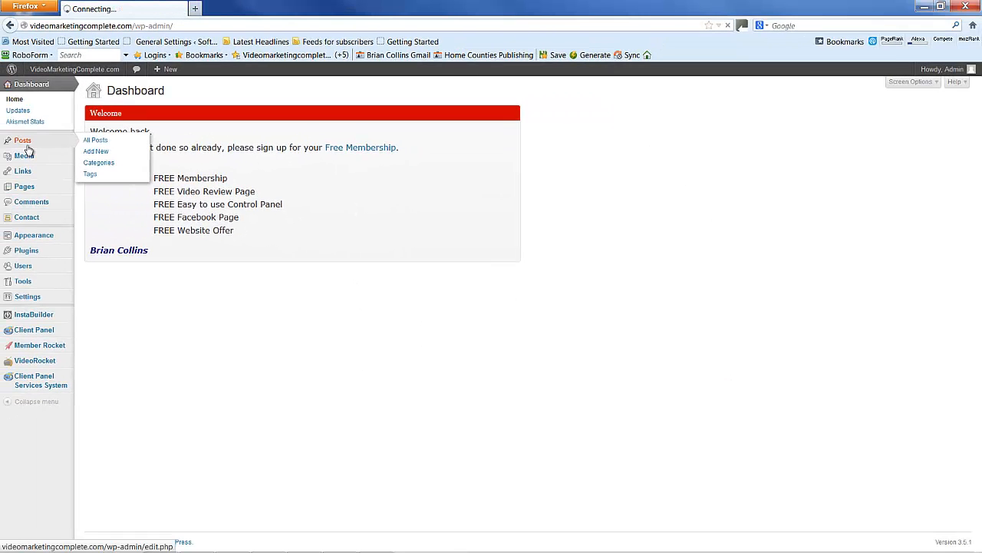
# Step: Navigate from Posts to the About VideoRocket page in the admin sidebar
pyautogui.click(96, 140)
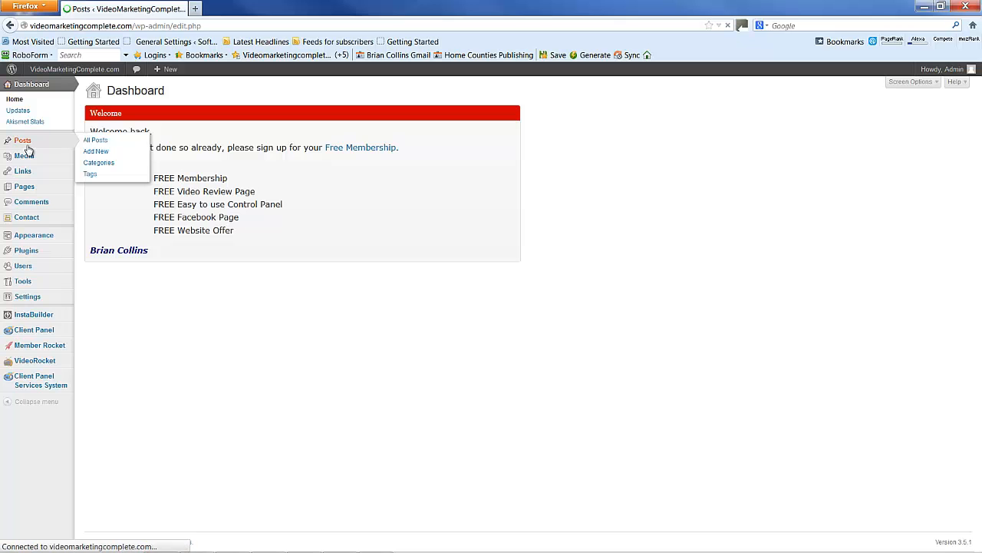
pyautogui.click(96, 139)
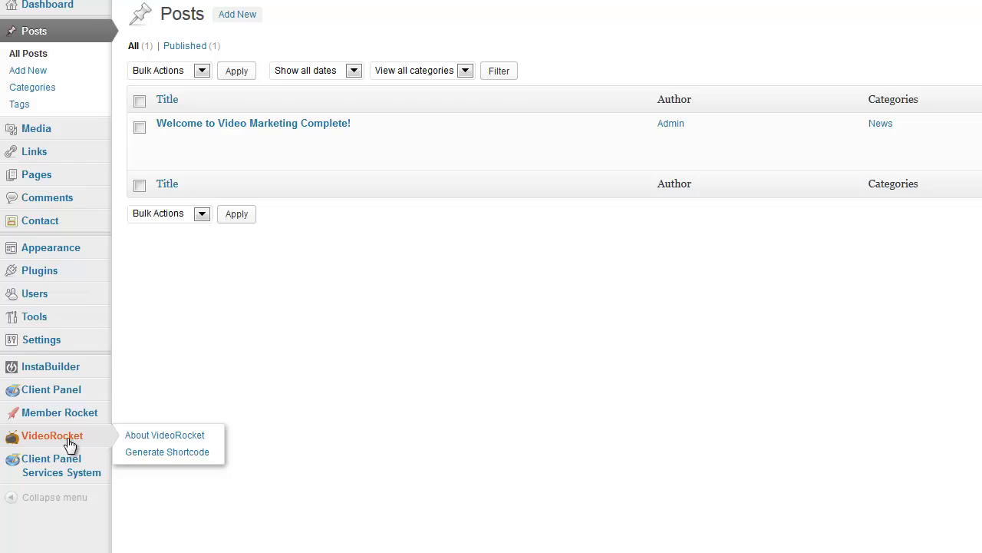
pyautogui.click(164, 435)
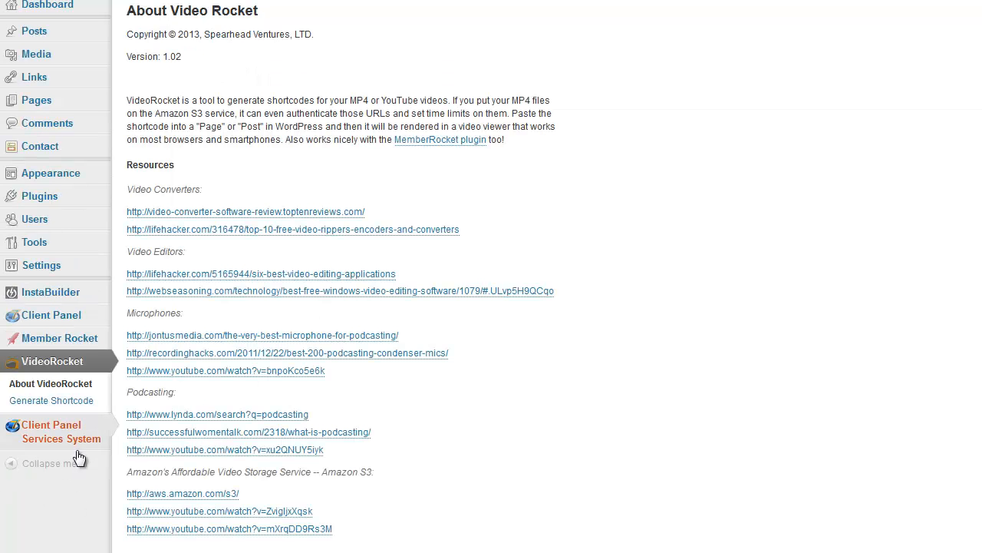
pyautogui.moveTo(51, 400)
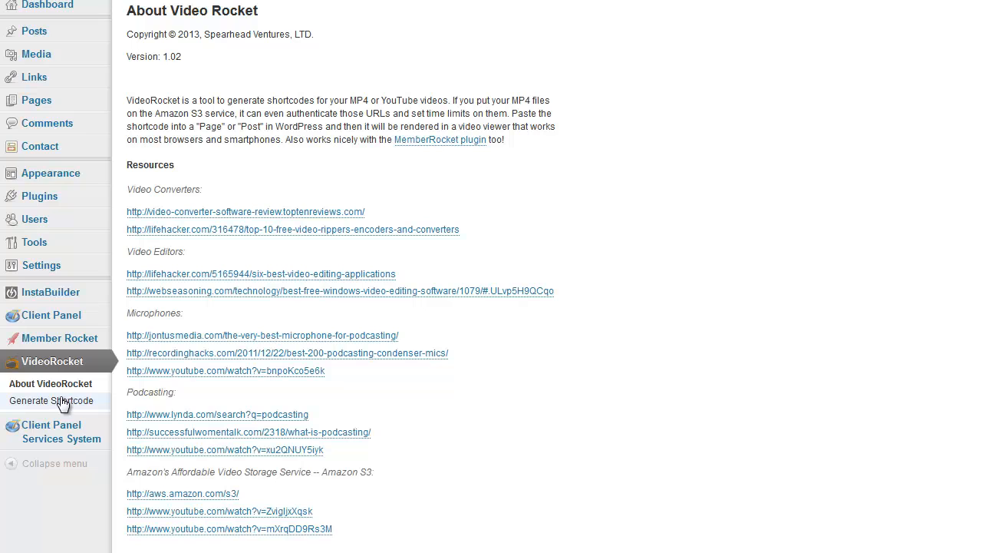
# Step: Generate a Video Rocket shortcode for the pasted S3 Camtasia video URL at 512 by 288
pyautogui.click(50, 400)
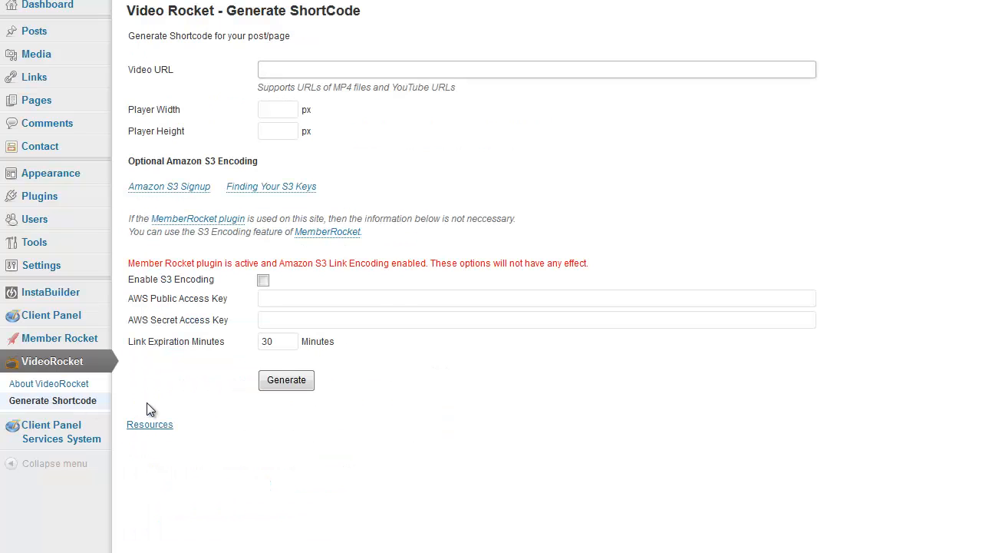
pyautogui.click(537, 69)
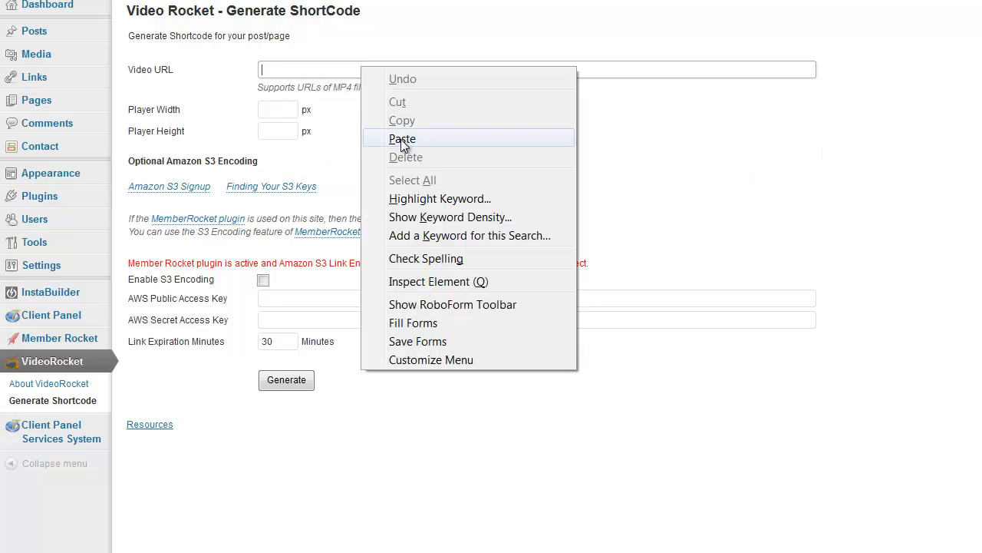
pyautogui.click(402, 138)
pyautogui.write('512')
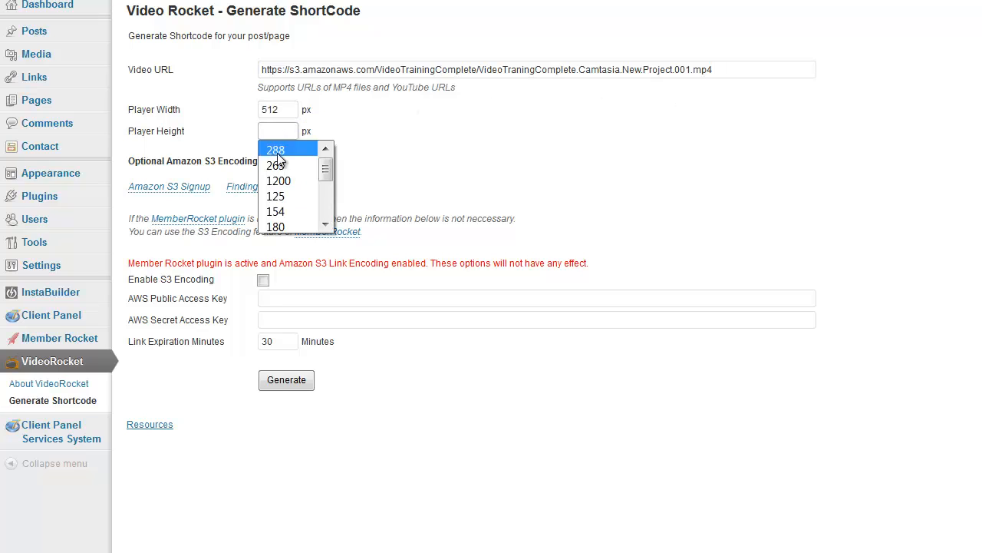
pyautogui.click(275, 149)
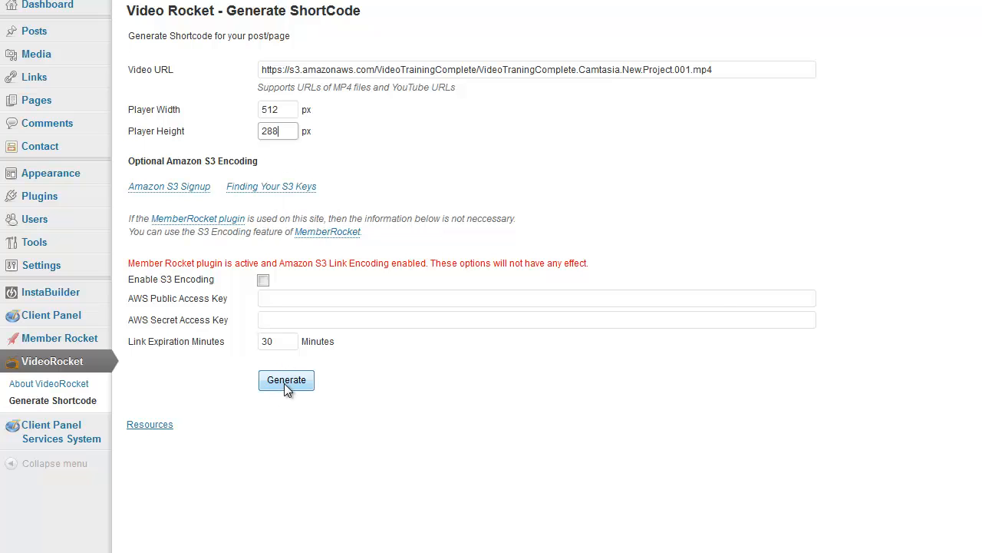
pyautogui.click(285, 380)
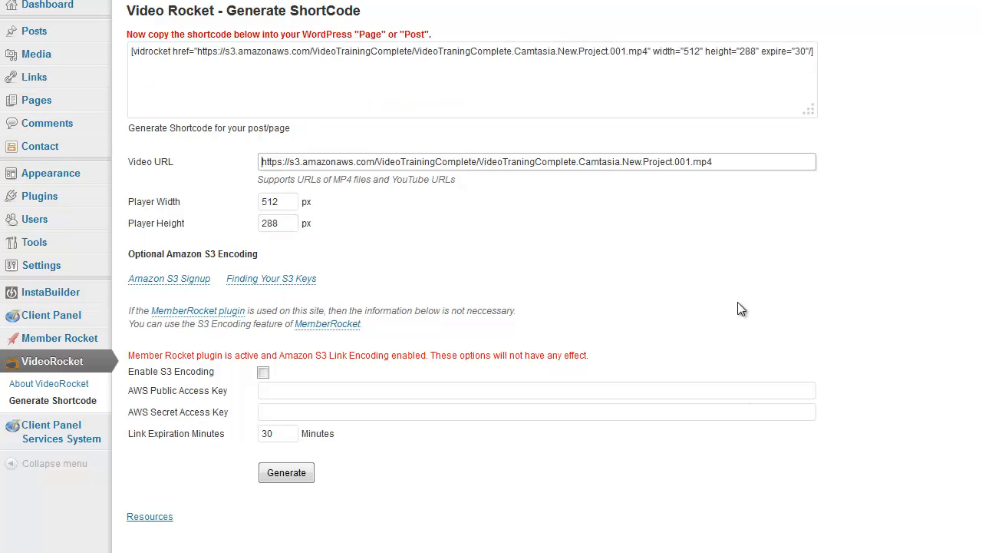
pyautogui.moveTo(780, 52)
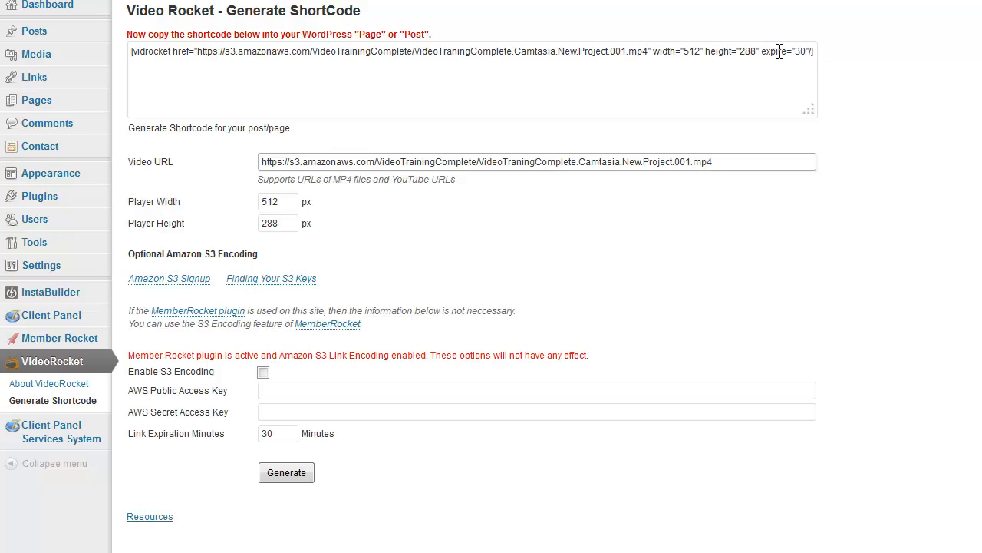